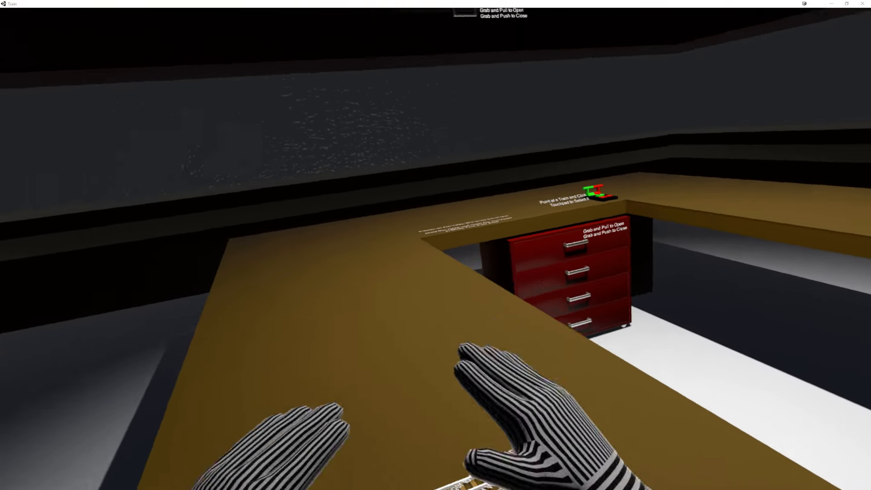
{"action": "mouse_move", "coordinate": [436, 245]}
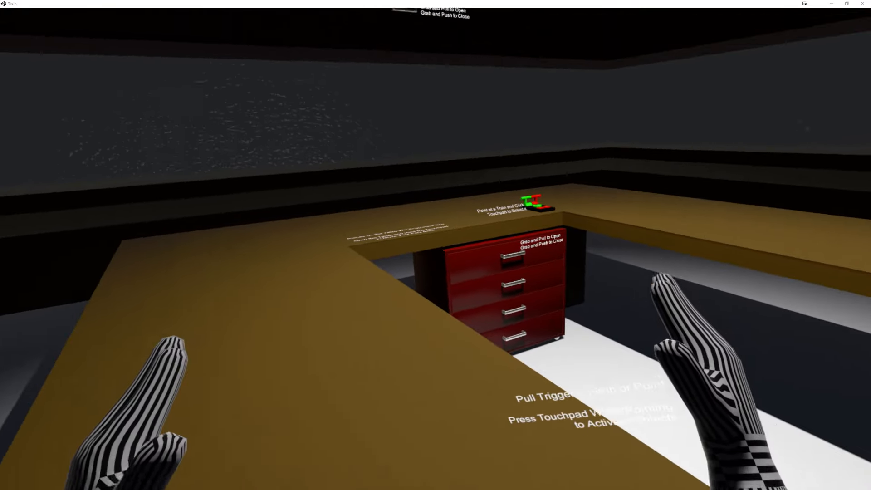
{"action": "mouse_move", "coordinate": [435, 245]}
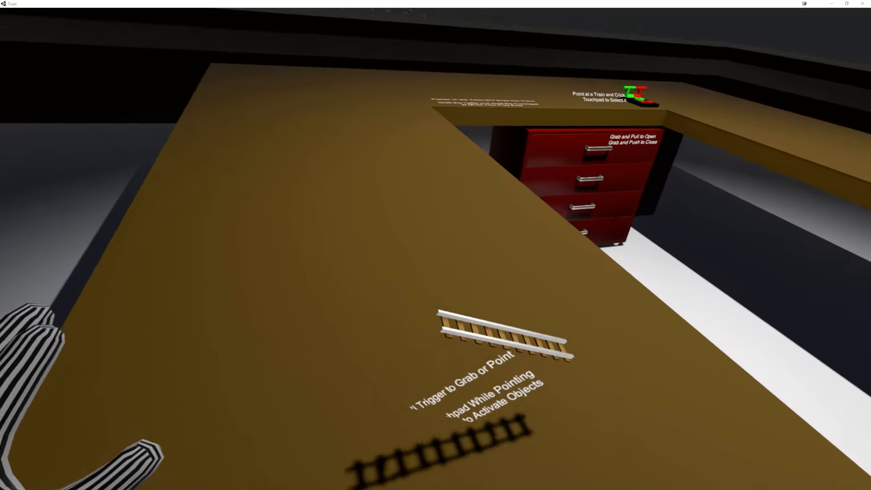
{"action": "mouse_move", "coordinate": [435, 244]}
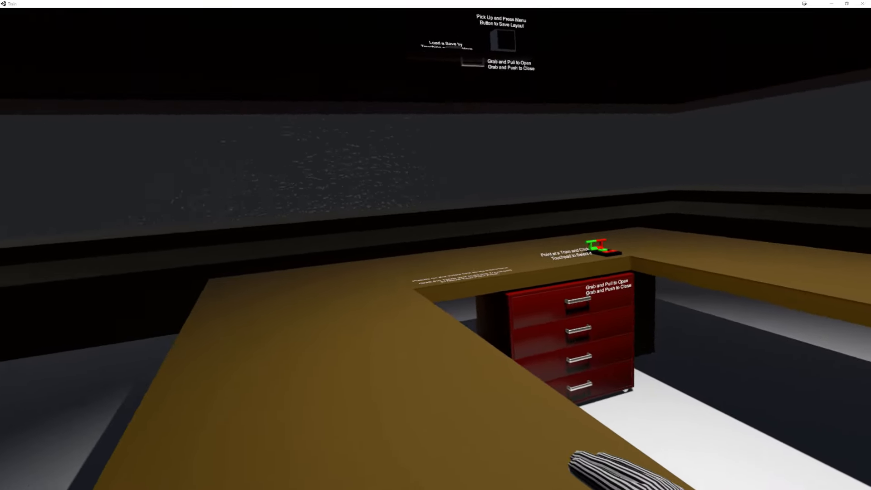
{"action": "mouse_move", "coordinate": [436, 245]}
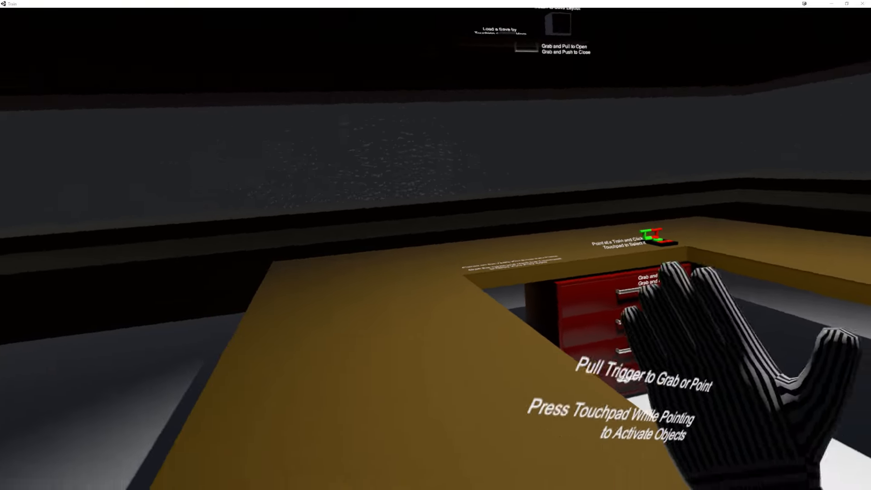
{"action": "mouse_move", "coordinate": [436, 245]}
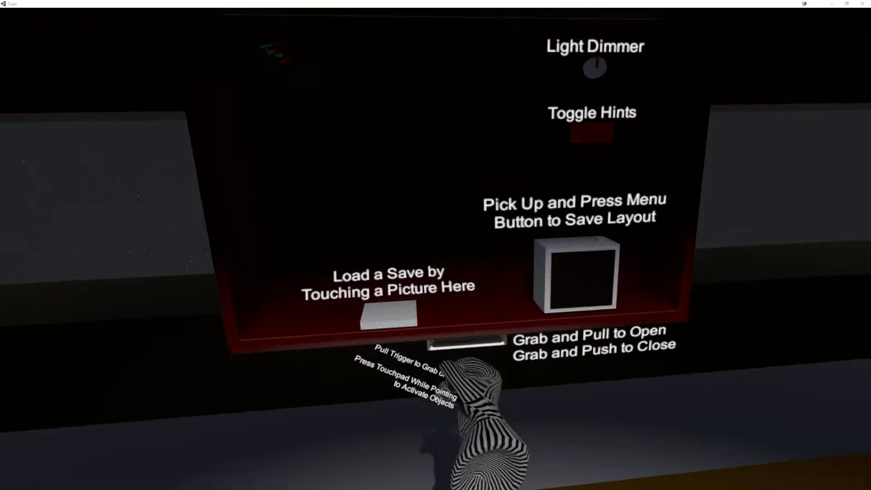
{"action": "mouse_move", "coordinate": [435, 245]}
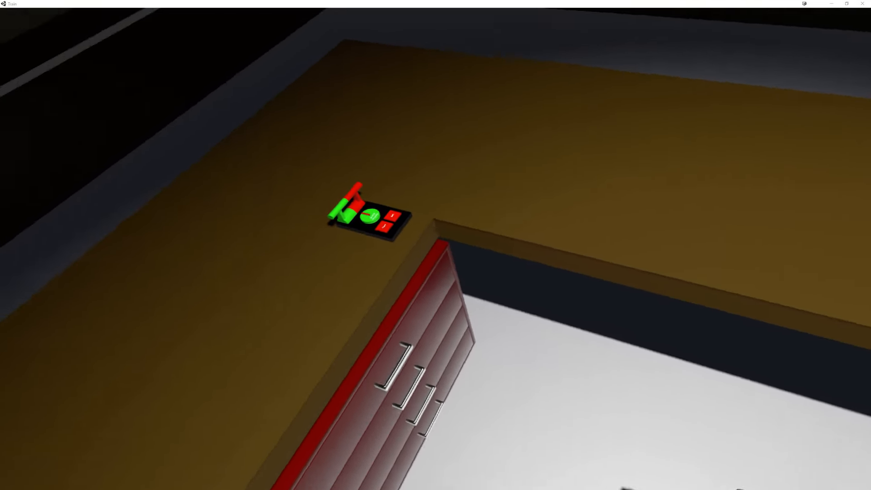
{"action": "mouse_move", "coordinate": [436, 245]}
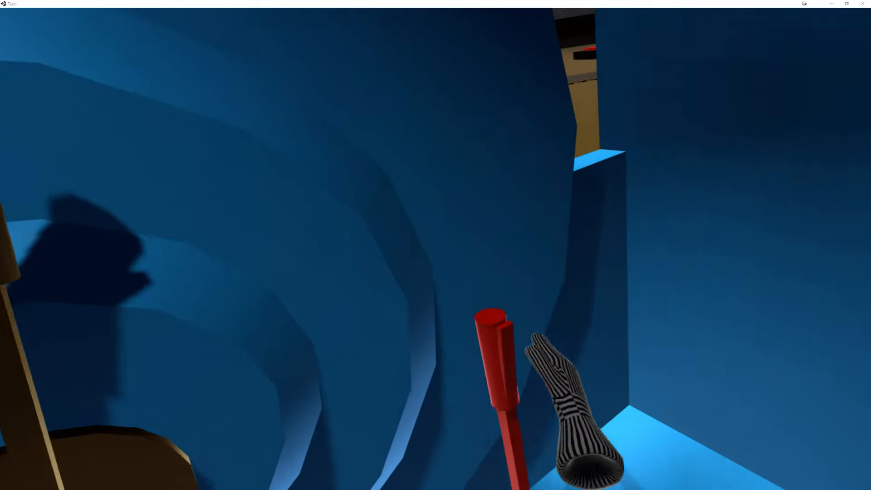
{"action": "mouse_move", "coordinate": [435, 245]}
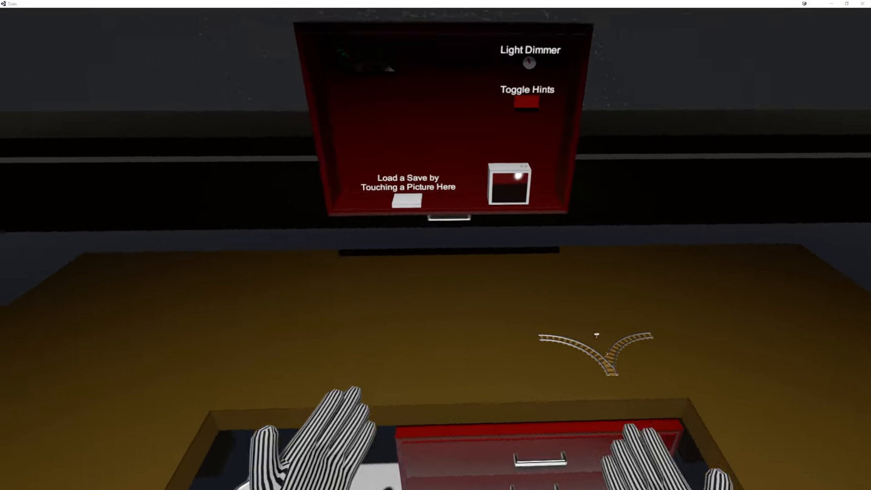
{"action": "mouse_move", "coordinate": [435, 245]}
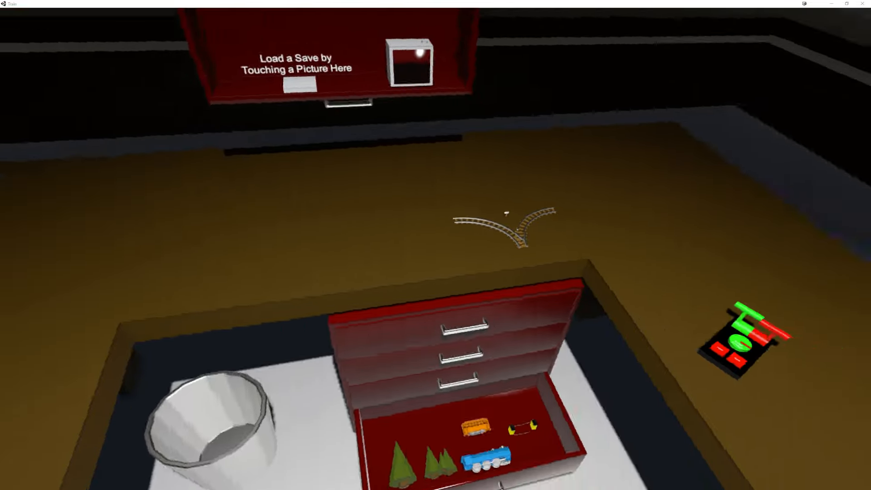